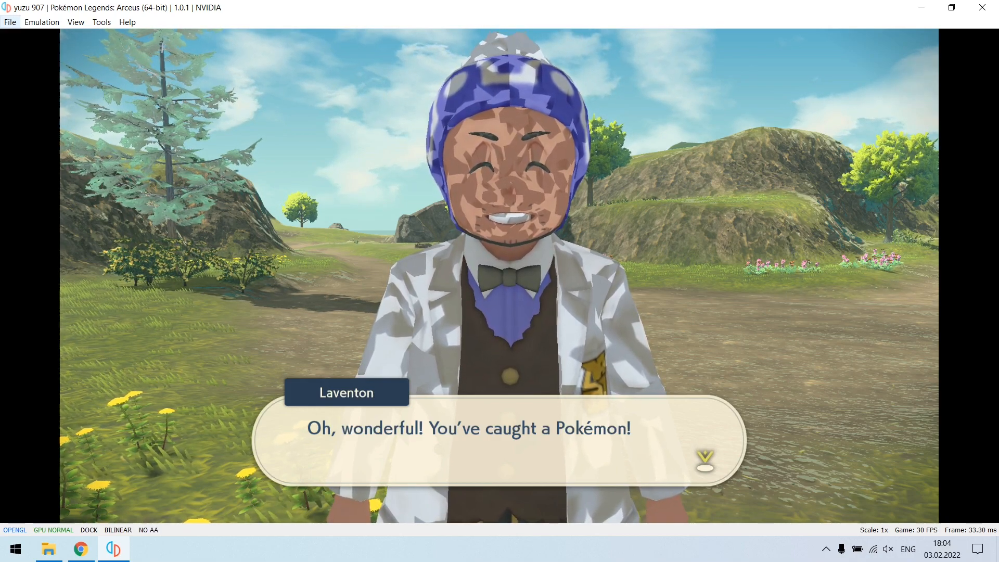
- Stop the running Pokémon Legends: Arceus emulation via Emulation > Stop
{"action": "left_click", "coordinate": [41, 22]}
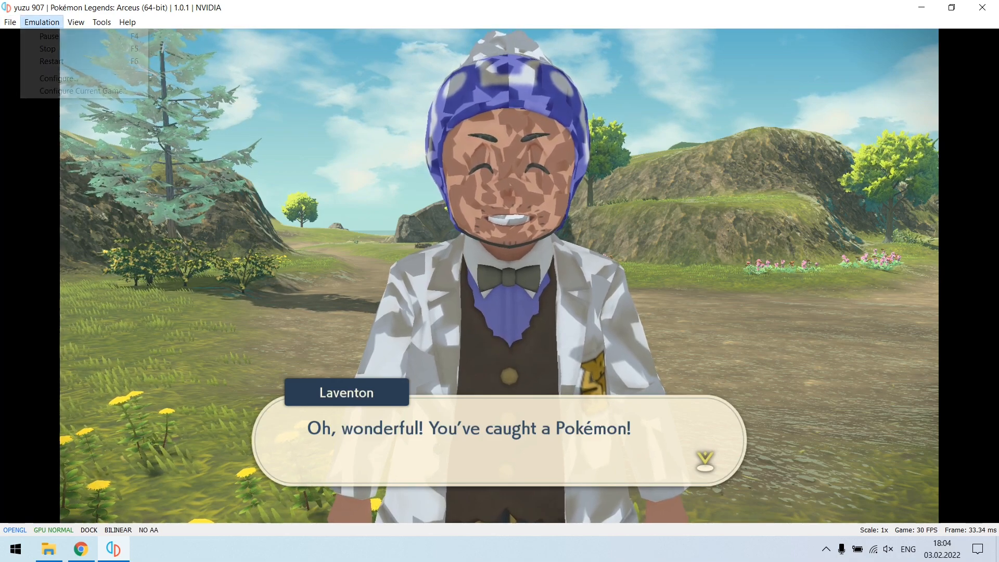
{"action": "mouse_move", "coordinate": [47, 49]}
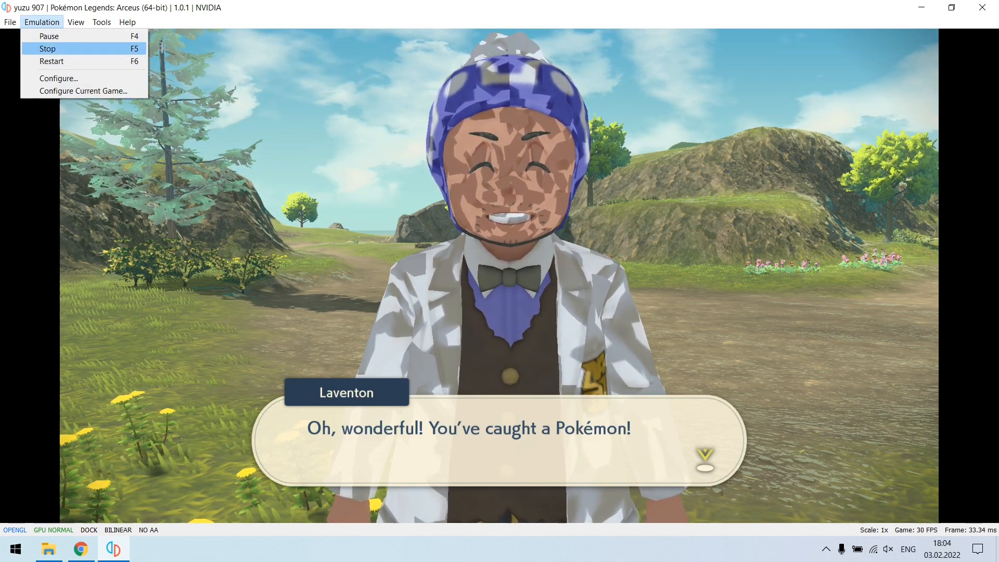
{"action": "left_click", "coordinate": [47, 49]}
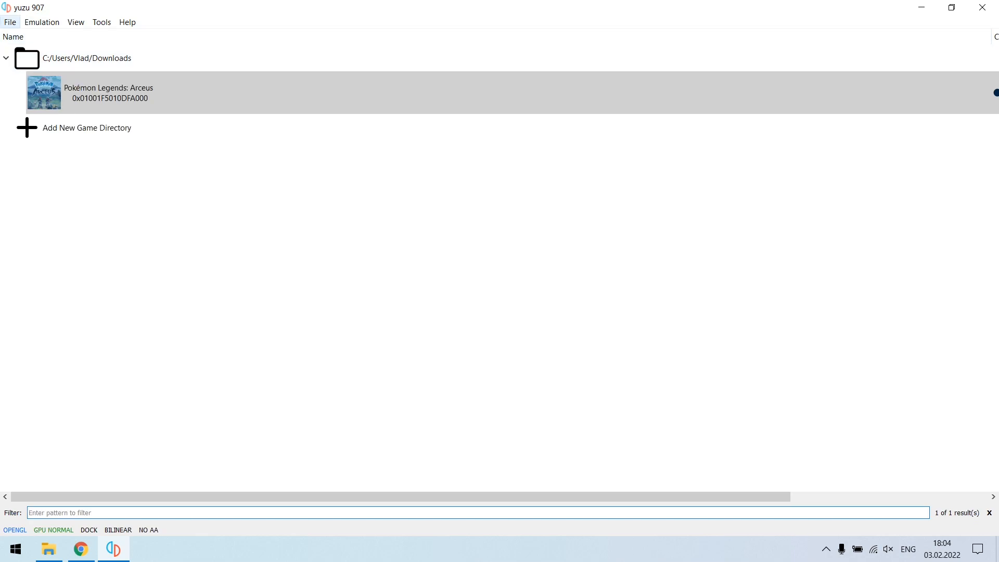
- Bring up the Graphics page of the emulator configuration via Emulation > Configure
{"action": "left_click", "coordinate": [42, 22]}
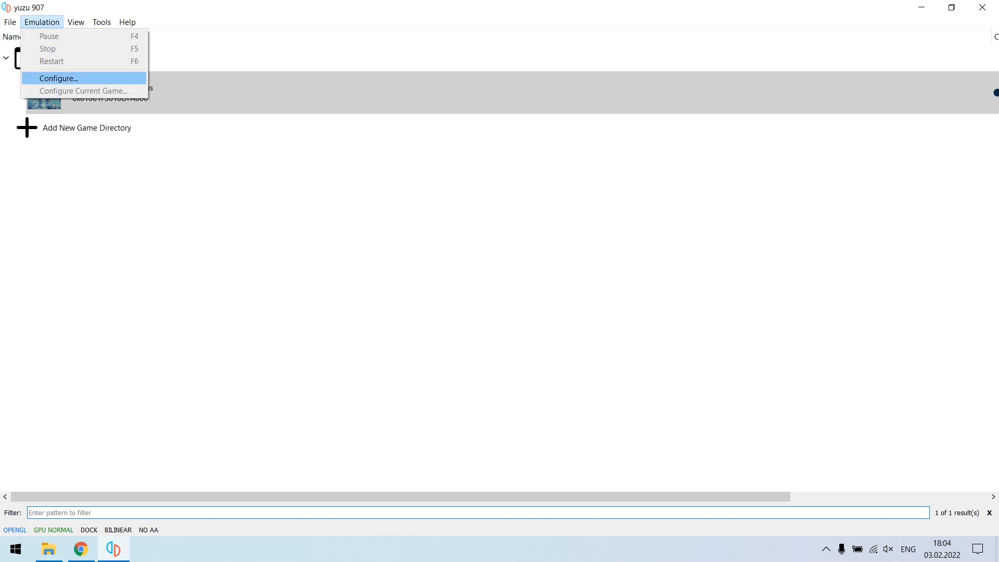
{"action": "left_click", "coordinate": [57, 78]}
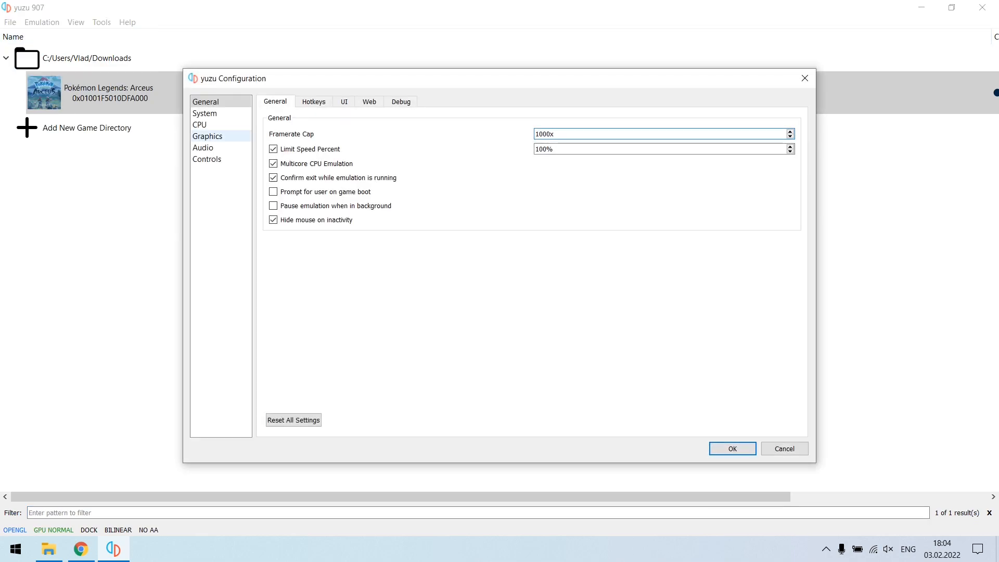
{"action": "left_click", "coordinate": [207, 135]}
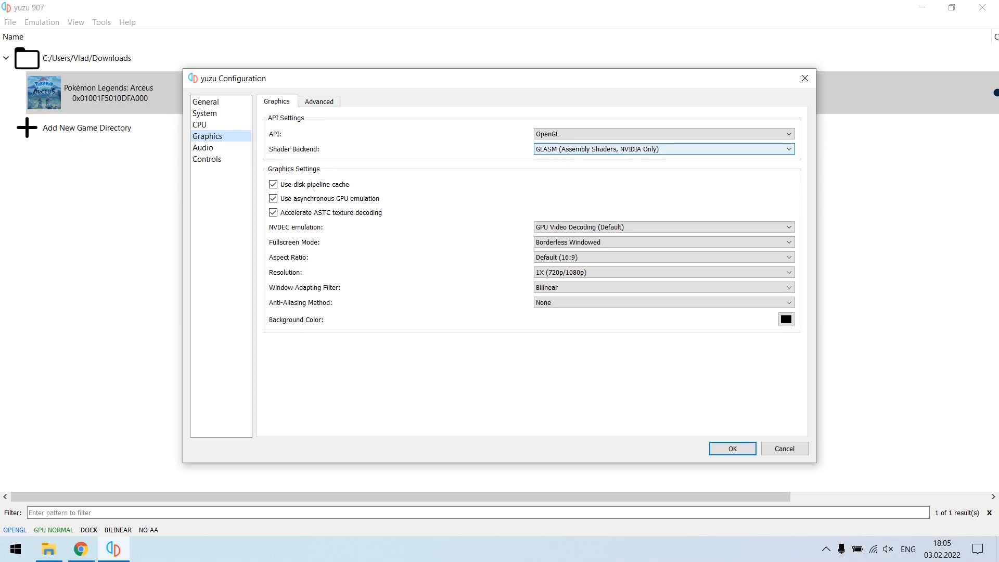
- Set the graphics API to OpenGL with GLSL shader backend, after briefly trying Vulkan
{"action": "left_click", "coordinate": [663, 149]}
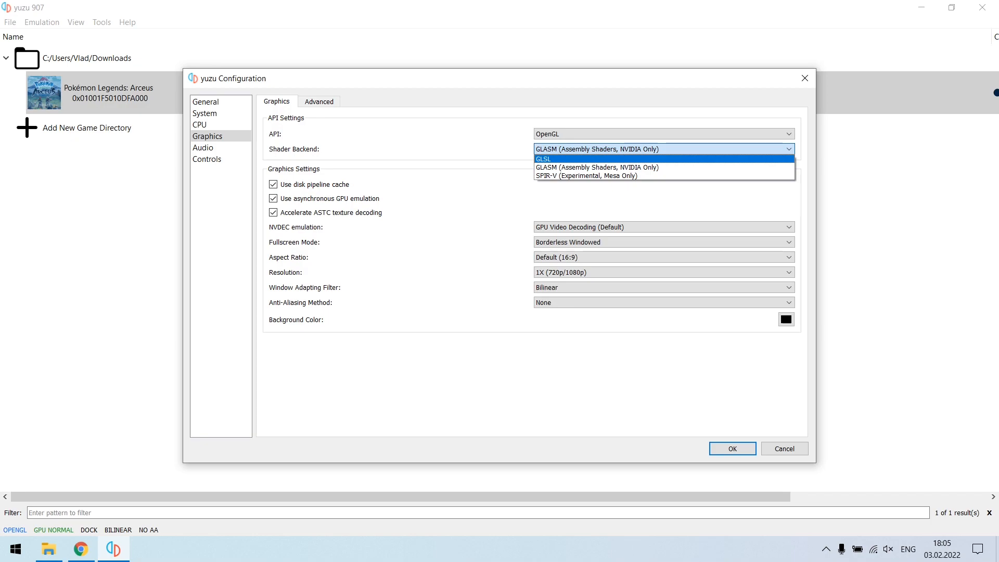
{"action": "left_click", "coordinate": [542, 159]}
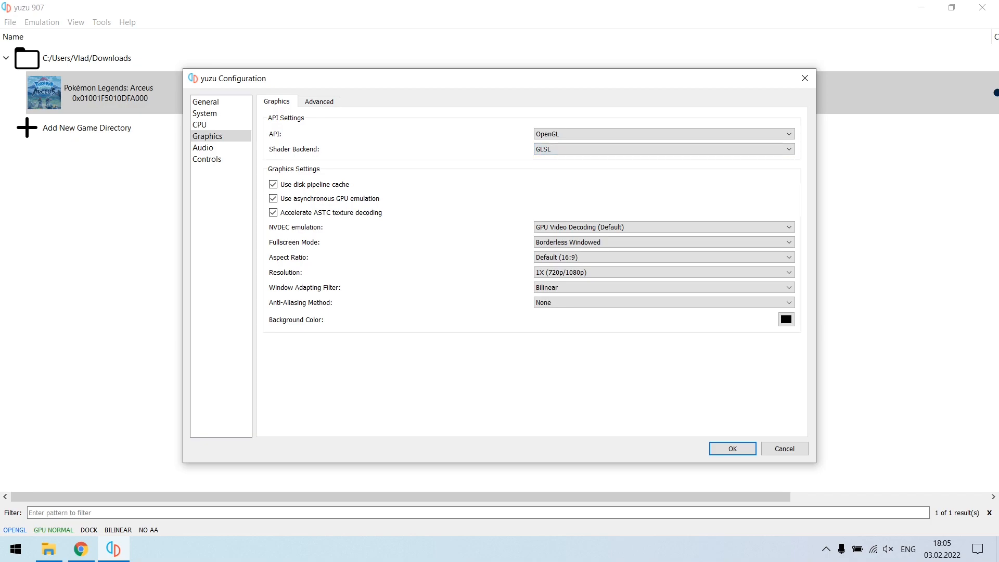
{"action": "left_click", "coordinate": [663, 133]}
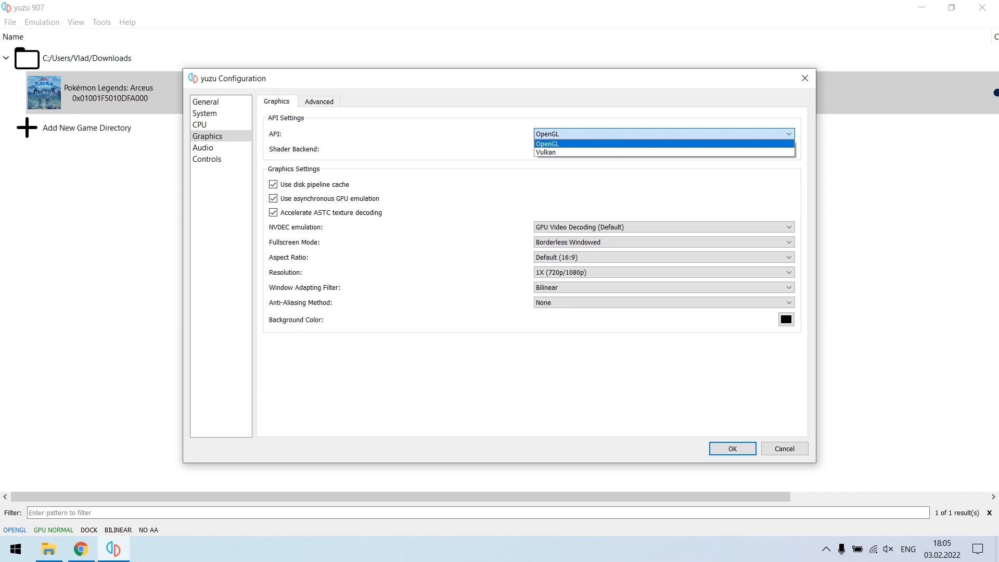
{"action": "mouse_move", "coordinate": [545, 152]}
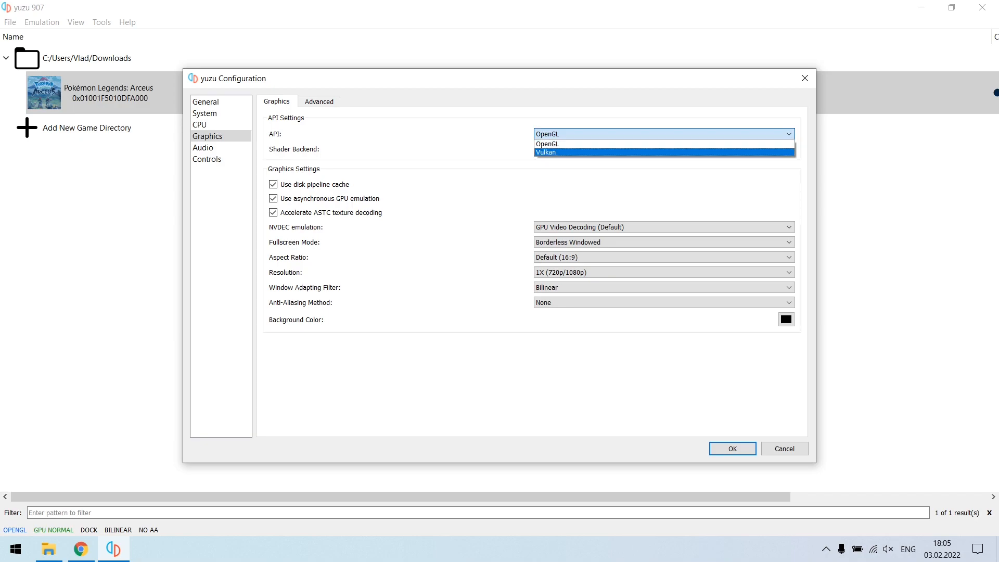
{"action": "left_click", "coordinate": [544, 152]}
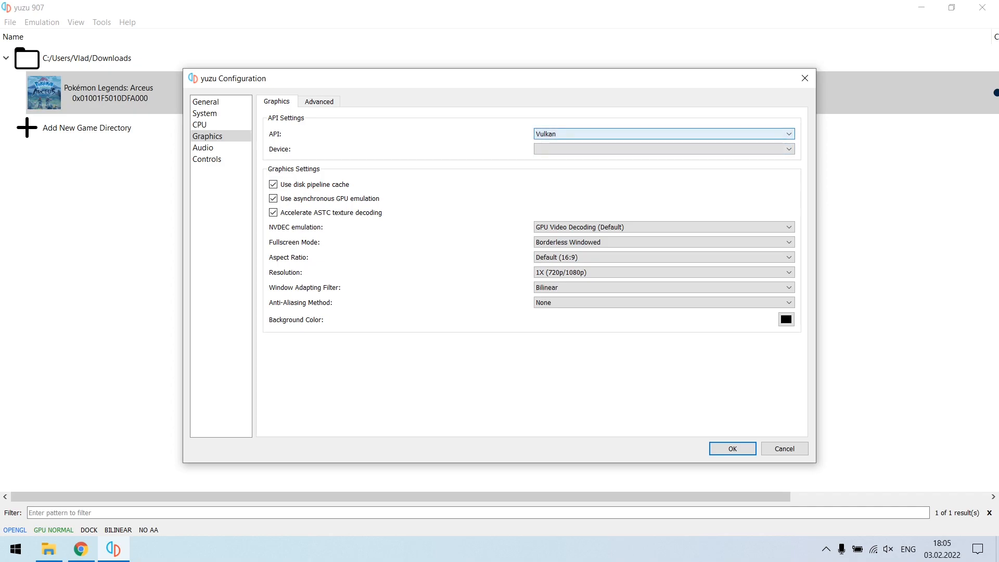
{"action": "left_click", "coordinate": [663, 133]}
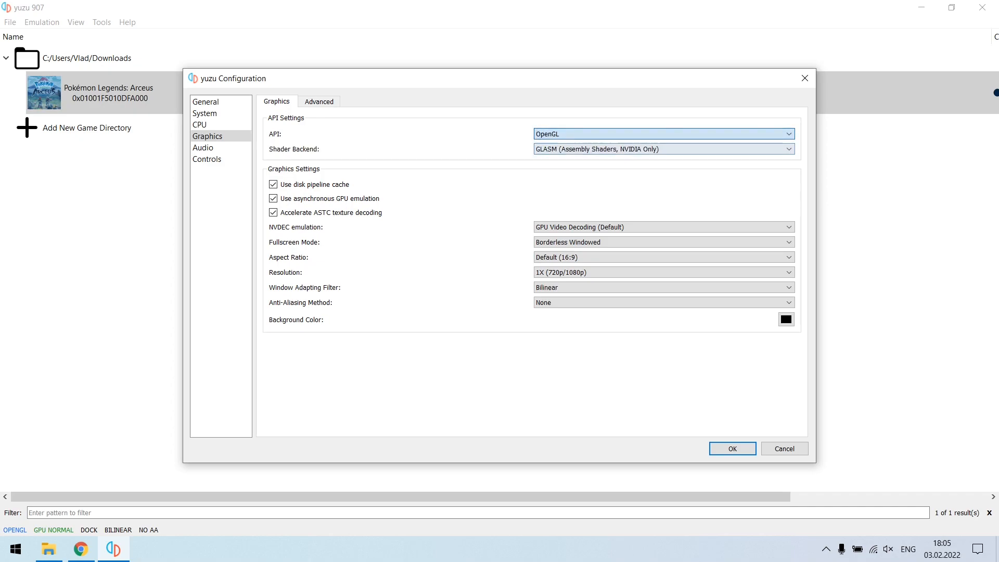
{"action": "left_click", "coordinate": [663, 149]}
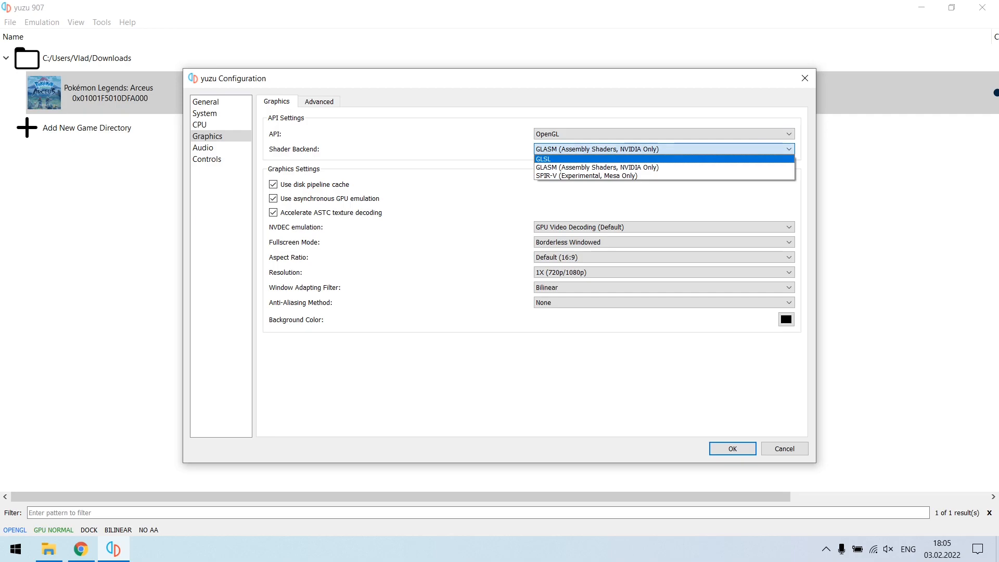
{"action": "left_click", "coordinate": [543, 158]}
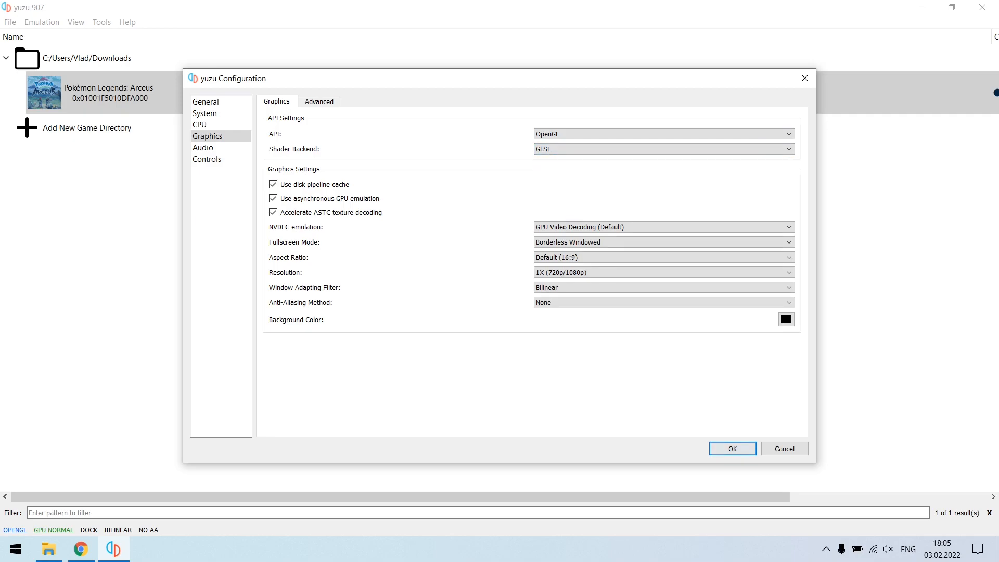
- Save the settings with OK and relaunch Pokémon Legends: Arceus from the game list
{"action": "left_click", "coordinate": [732, 448]}
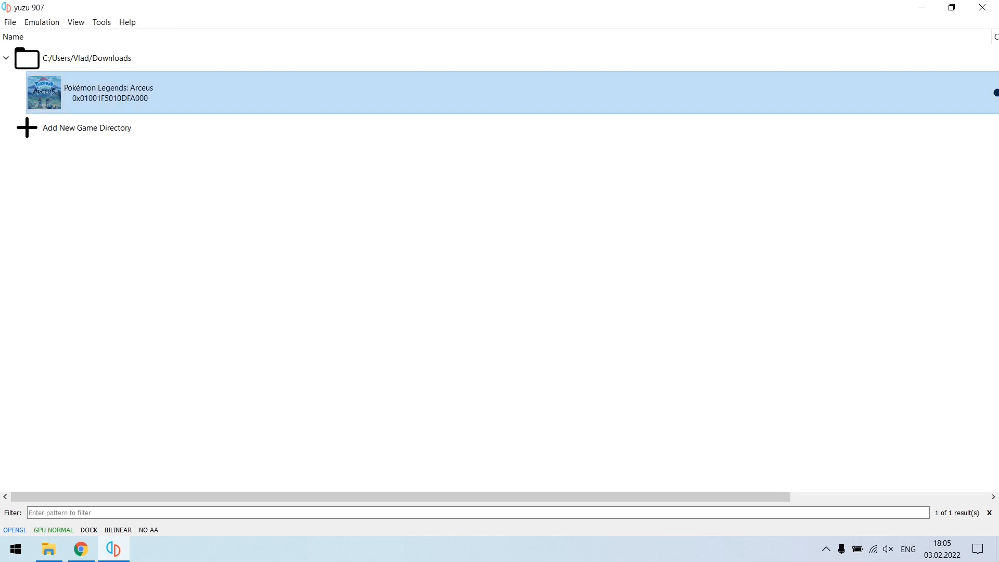
{"action": "double_click", "coordinate": [108, 93]}
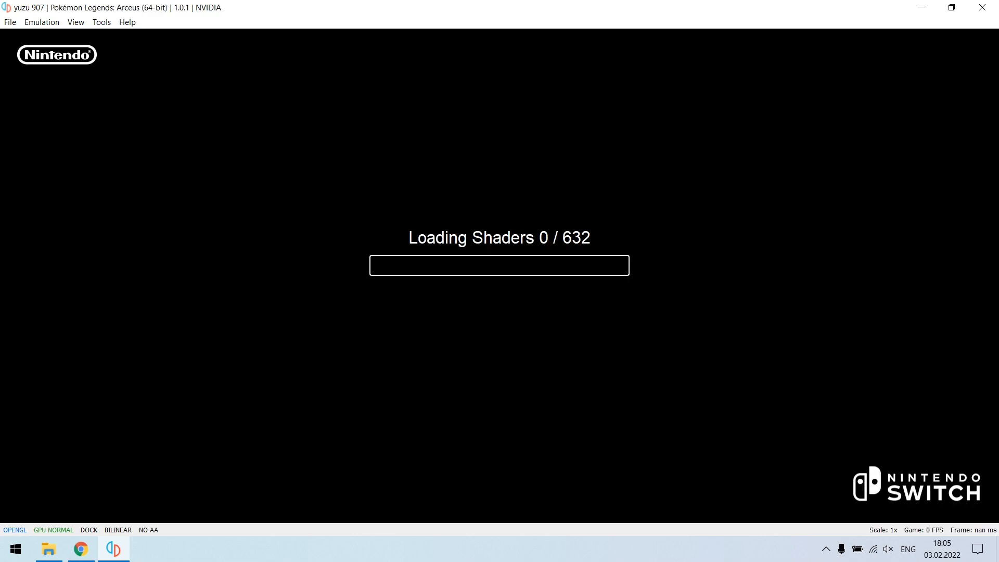